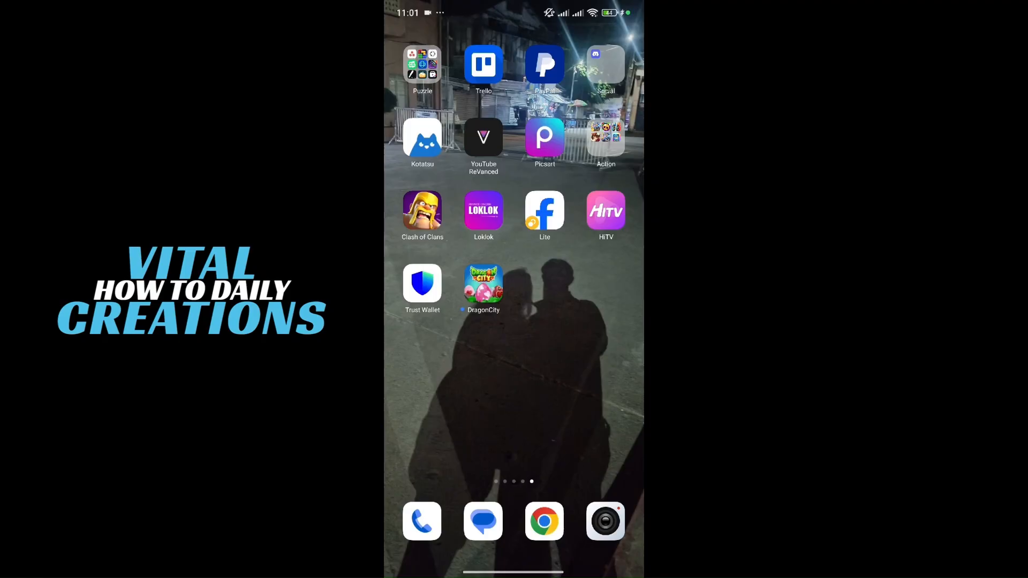
- Launch Trust Wallet from the home screen, landing on the Ethereum price page
click(422, 284)
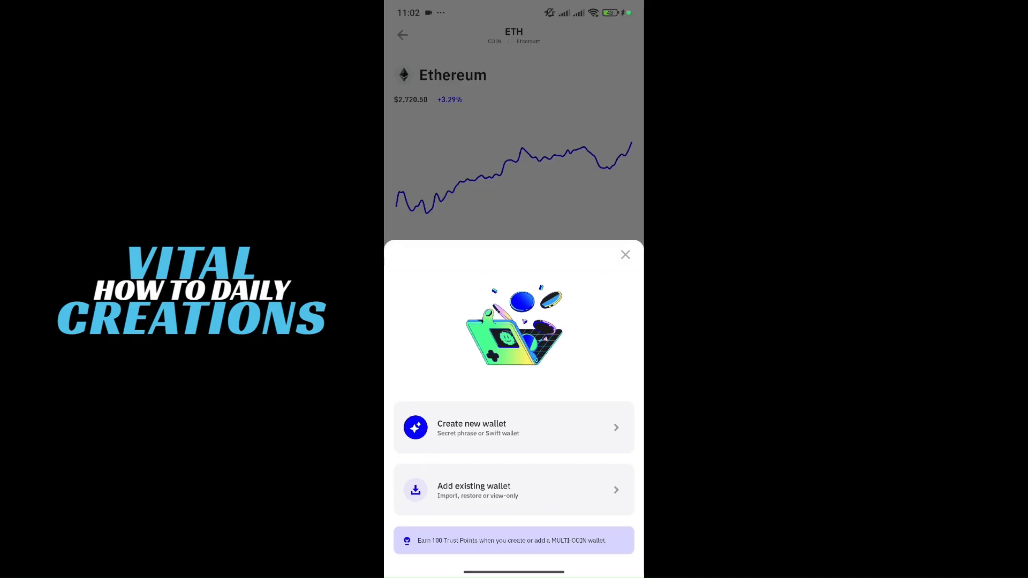
- Close the wallet setup sheet and return to the Trust Wallet home with popular tokens
click(624, 255)
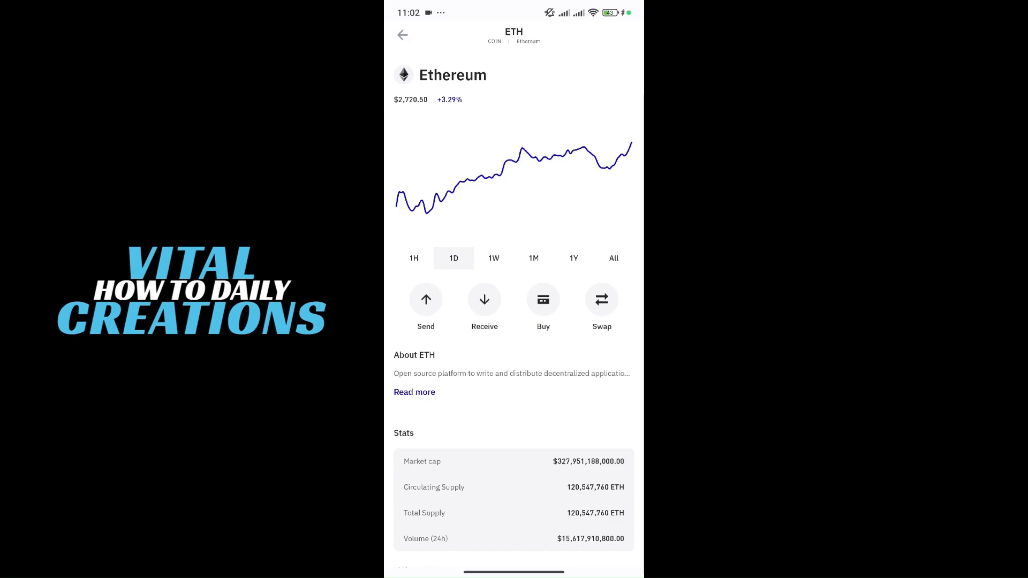
click(402, 34)
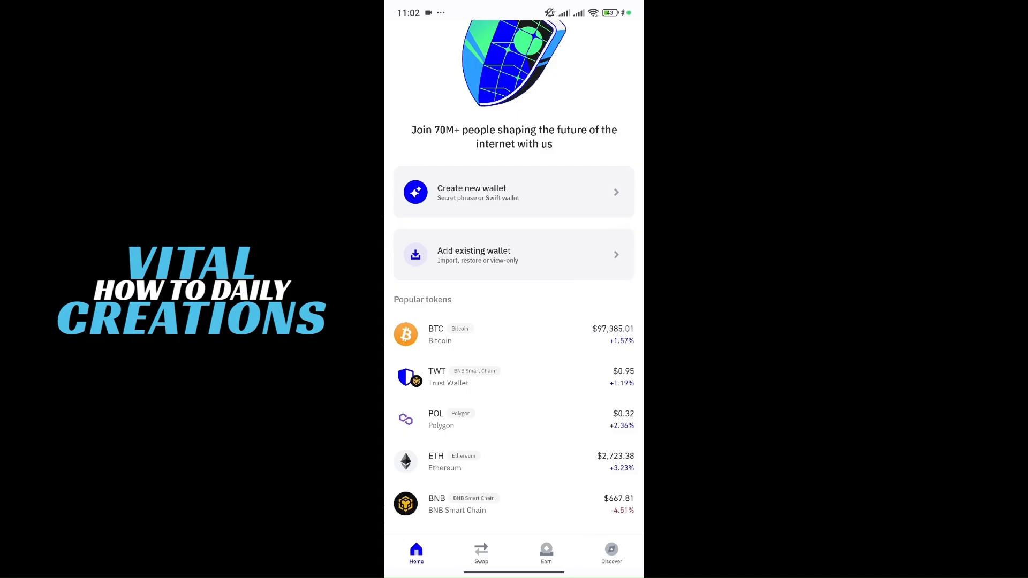